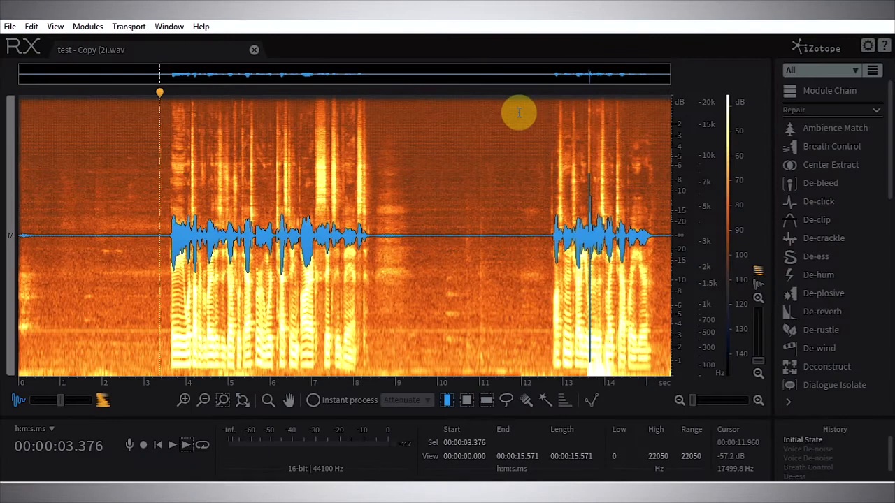
pyautogui.moveTo(517, 129)
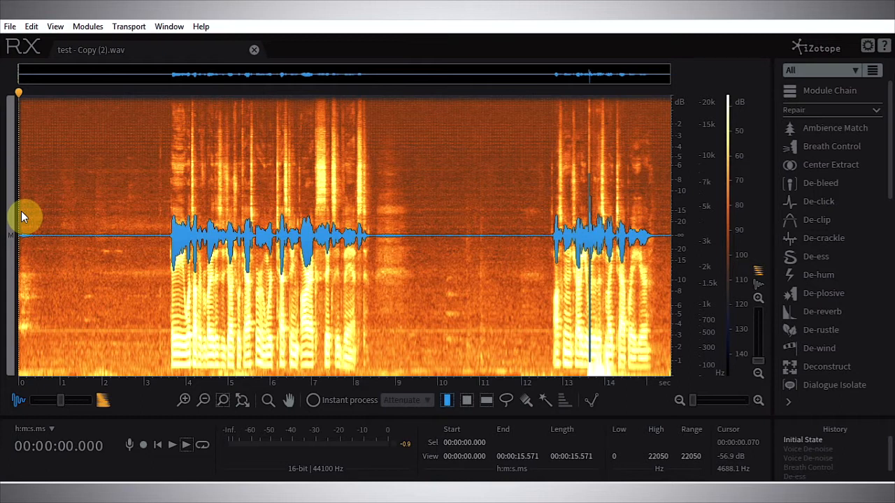
# Bring up the Voice De-noise module on the noisy vocal take.
pyautogui.scroll(-3)
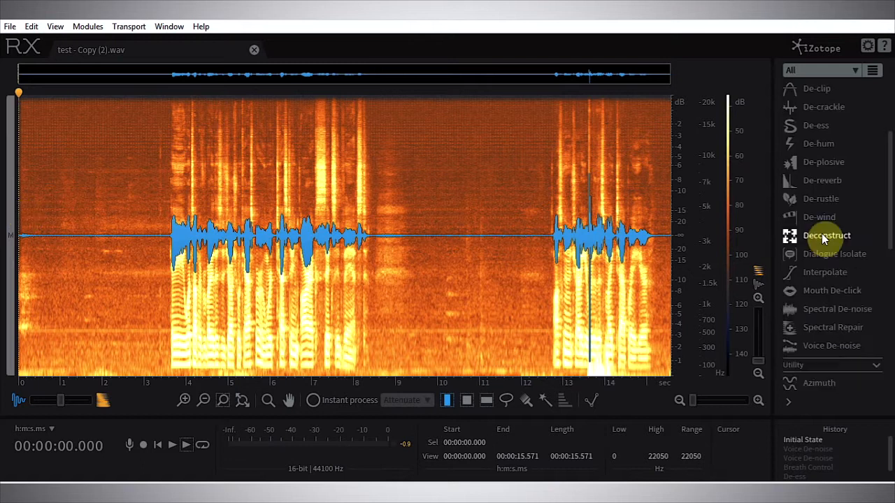
pyautogui.moveTo(828, 235)
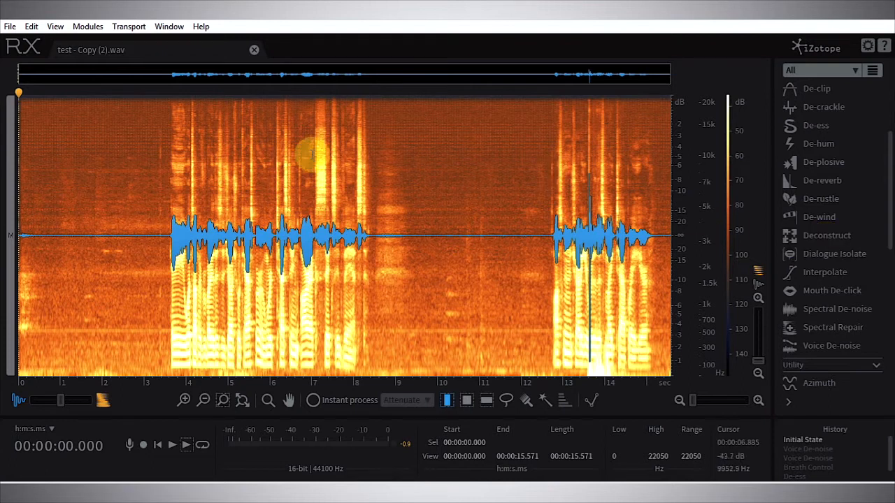
pyautogui.moveTo(249, 293)
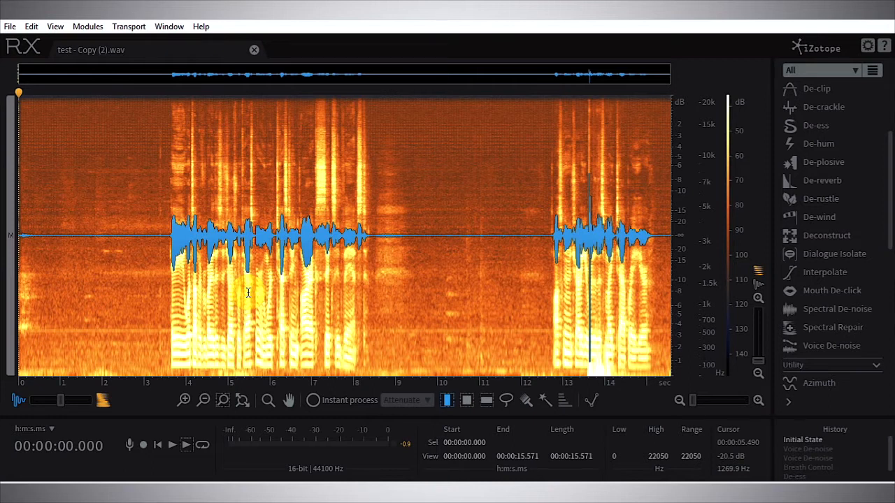
pyautogui.click(831, 346)
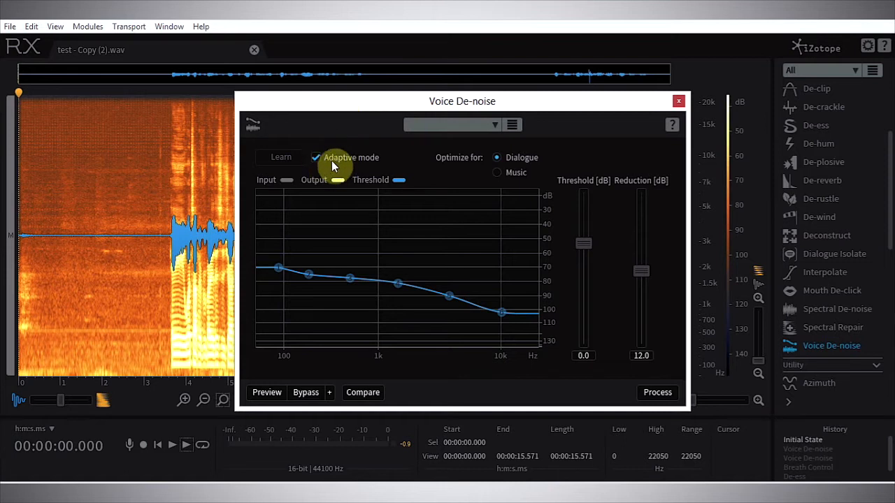
pyautogui.moveTo(334, 165)
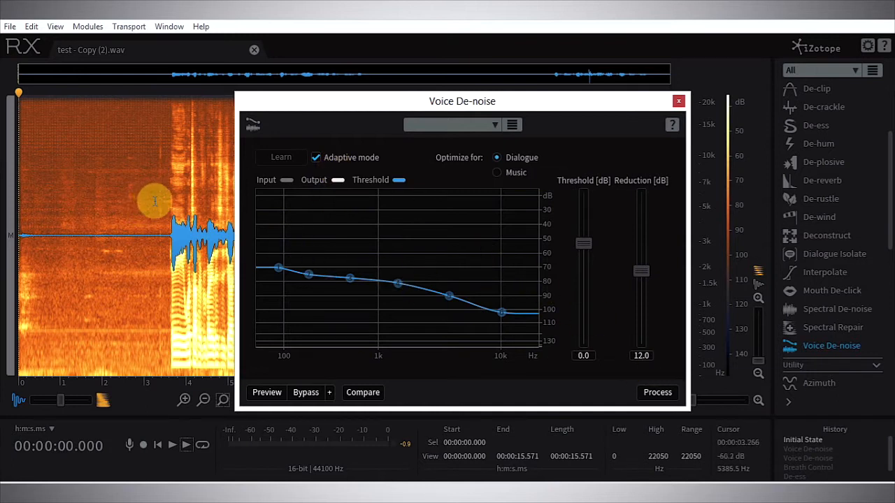
pyautogui.moveTo(161, 231)
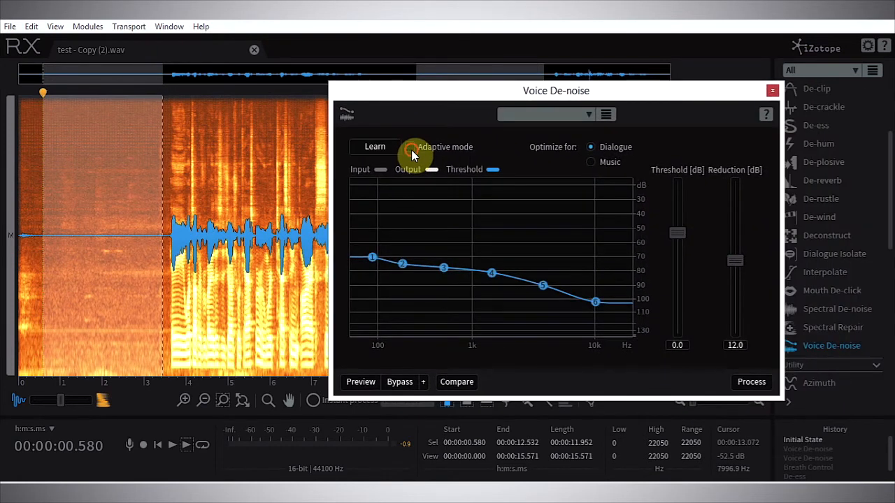
# Learn the noise profile from the noise-only intro, re-enable Adaptive mode, and process the whole take.
pyautogui.click(374, 147)
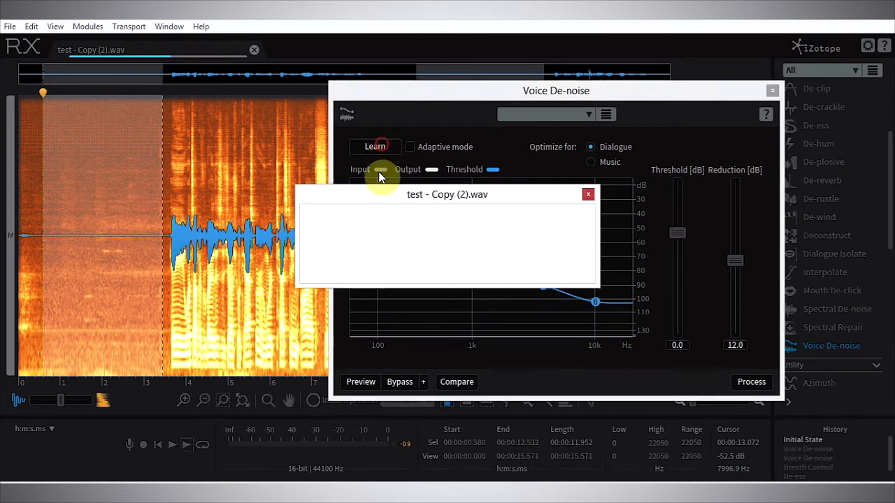
pyautogui.click(374, 146)
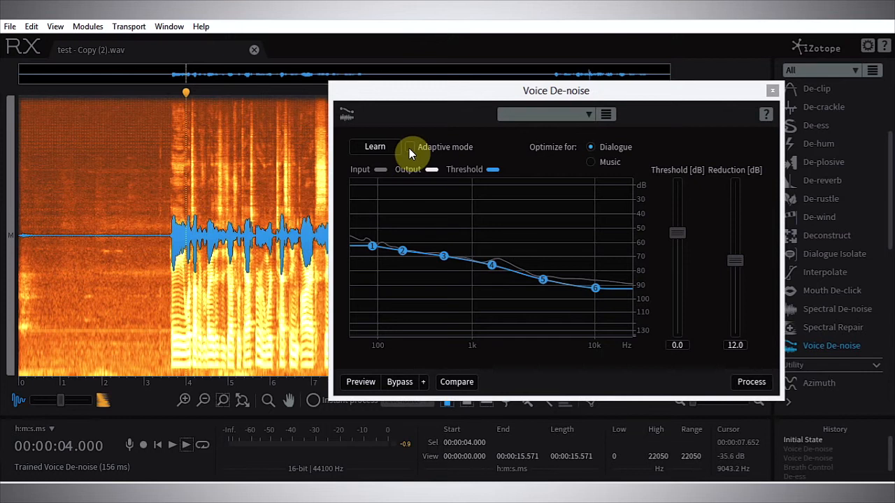
pyautogui.click(411, 147)
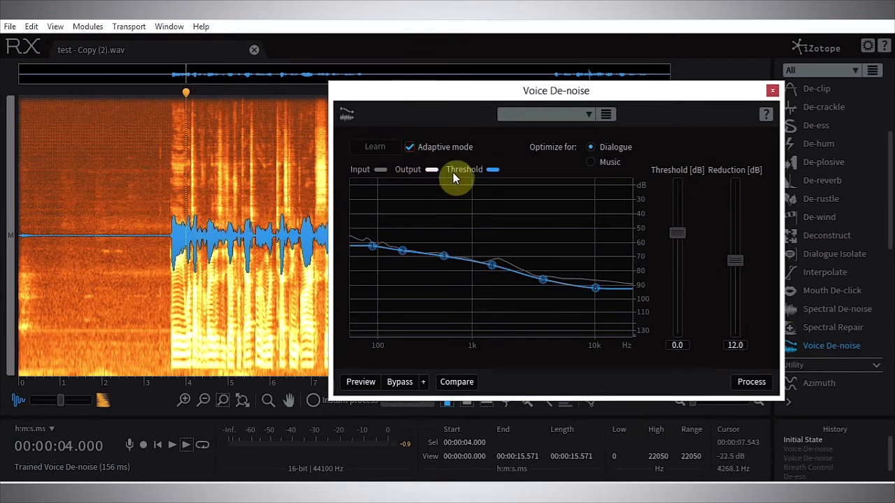
pyautogui.click(751, 382)
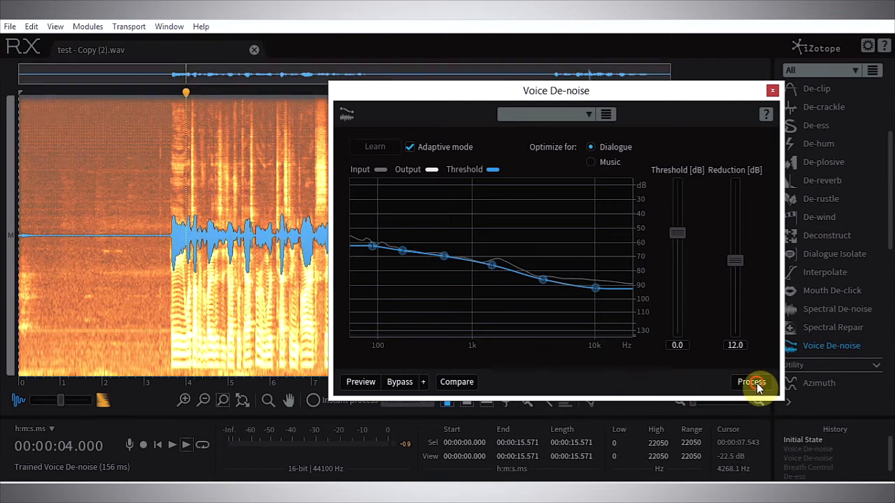
pyautogui.click(751, 382)
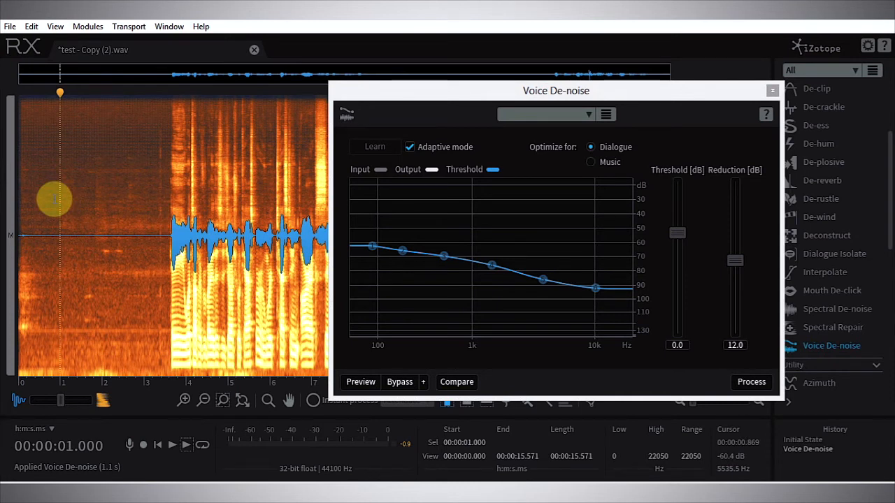
pyautogui.moveTo(680, 375)
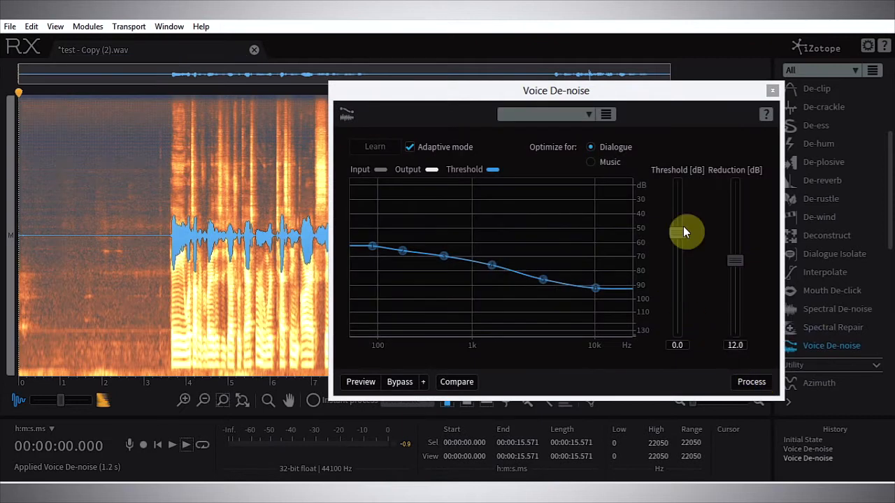
# Close the Voice De-noise window, leaving the cleaner spectrogram in view.
pyautogui.click(751, 382)
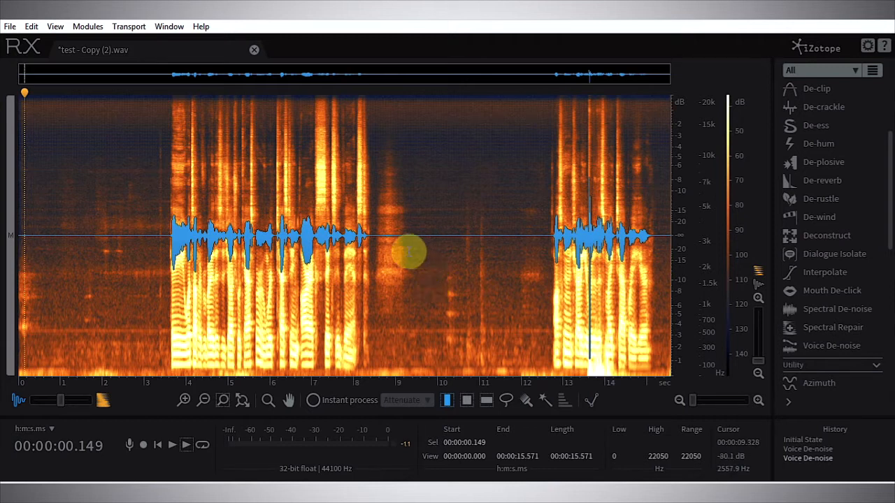
# Select the silent gap between phrases and cut it from the take.
pyautogui.moveTo(409, 250); pyautogui.dragTo(546, 250)
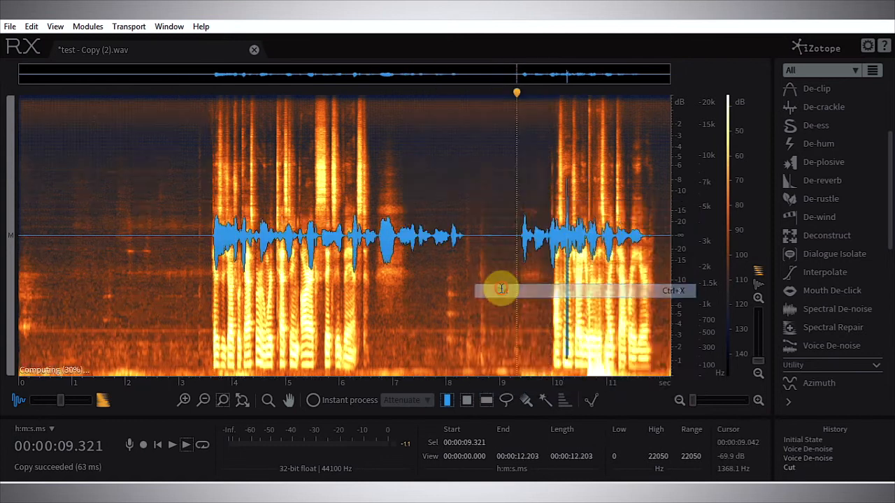
pyautogui.rightClick(100, 210)
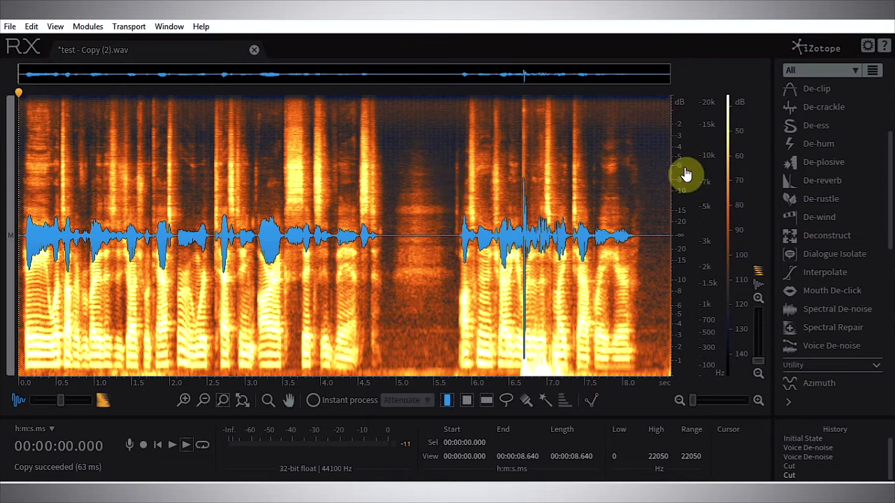
pyautogui.moveTo(800, 125)
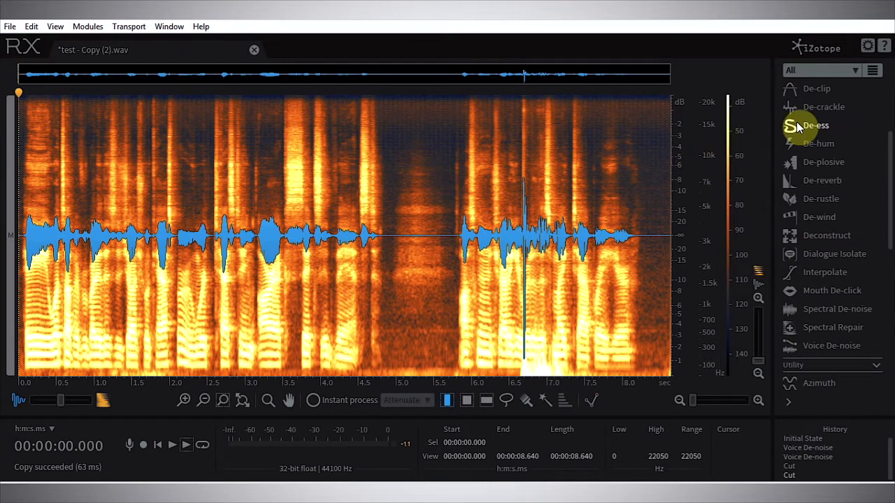
# In De-ess, audition the detected sibilance only while previewing the vocal.
pyautogui.click(815, 125)
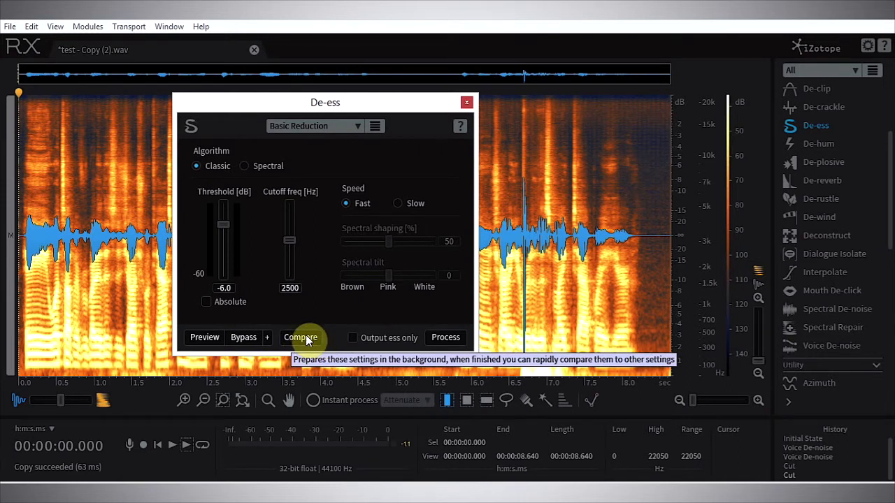
pyautogui.moveTo(356, 342)
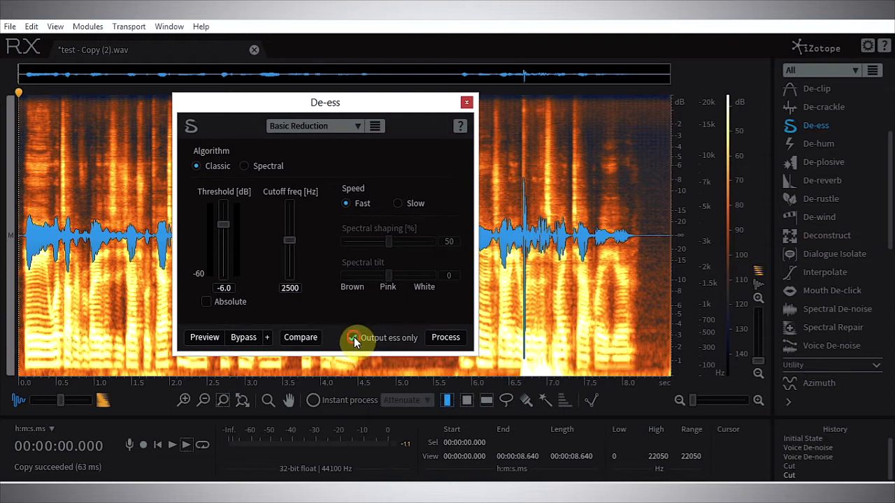
pyautogui.click(352, 337)
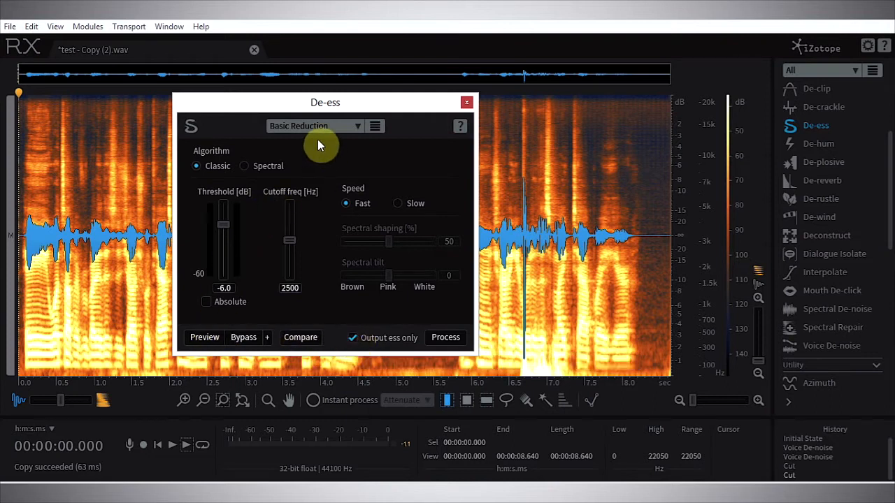
pyautogui.moveTo(324, 102); pyautogui.dragTo(510, 116)
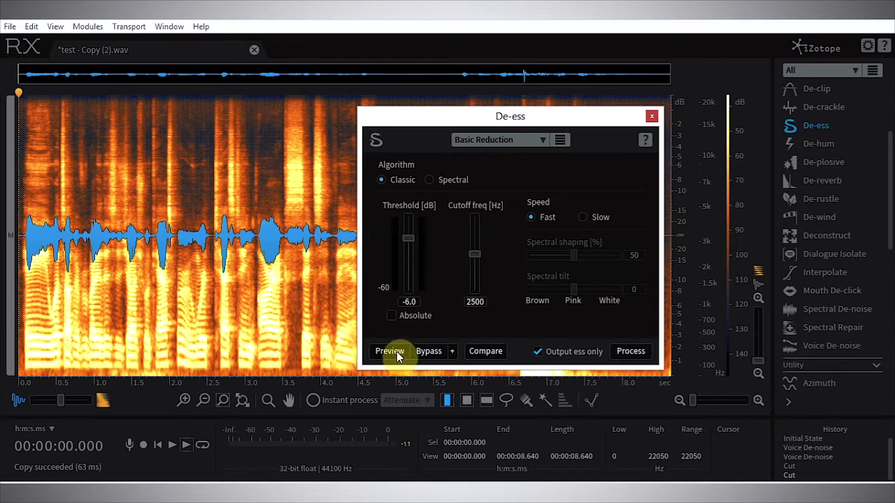
pyautogui.click(390, 350)
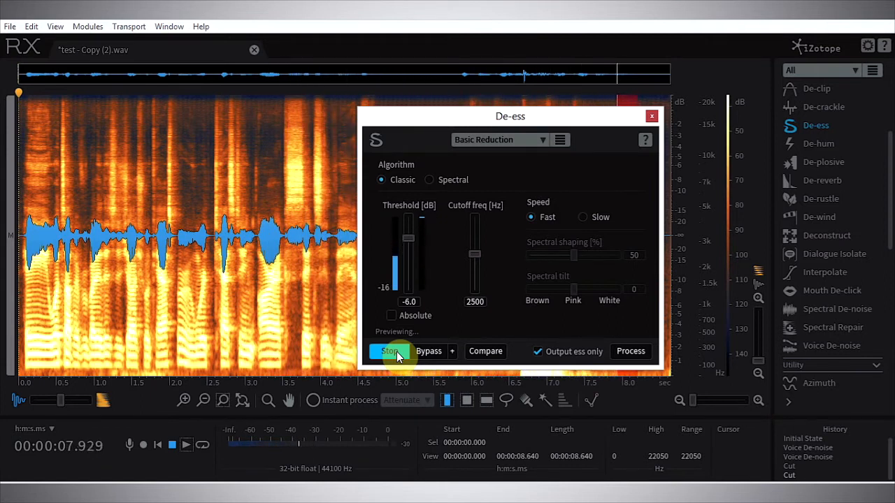
pyautogui.click(389, 351)
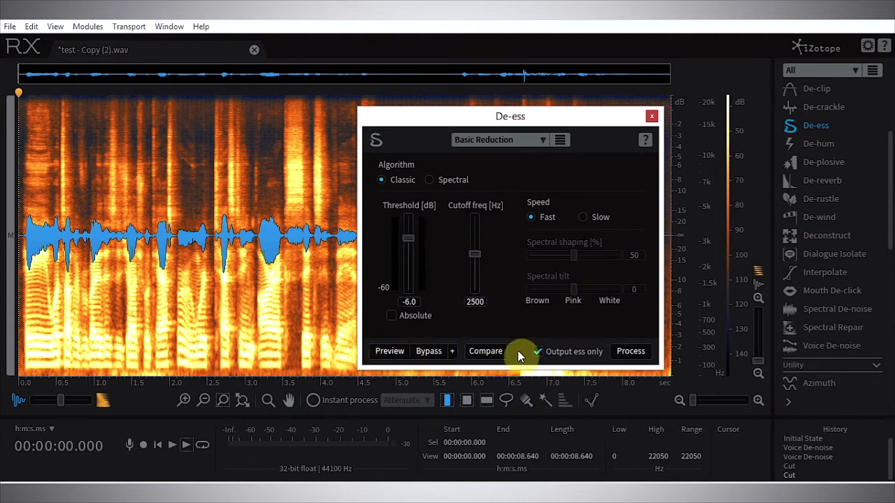
# Return to full output and apply Classic de-essing at -6 dB threshold, 2500 Hz cutoff.
pyautogui.click(538, 352)
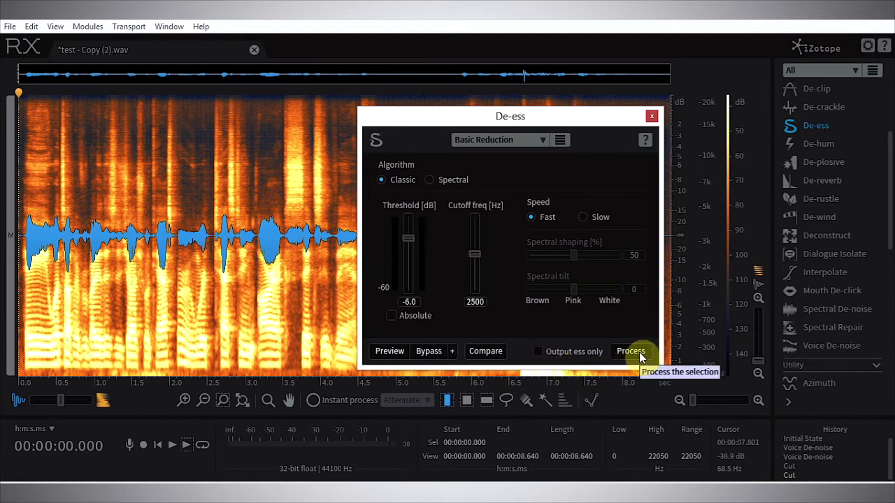
pyautogui.click(629, 350)
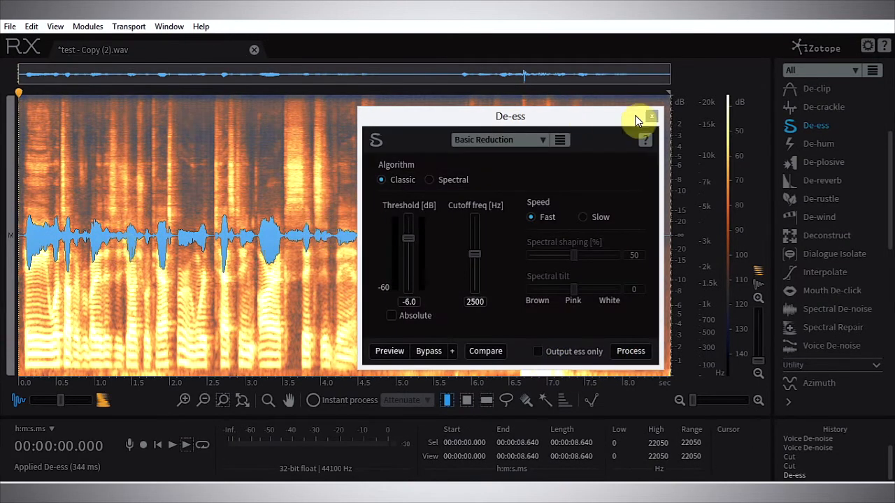
# Close the De-ess dialog, returning to the Repair module list with Breath Control.
pyautogui.click(652, 116)
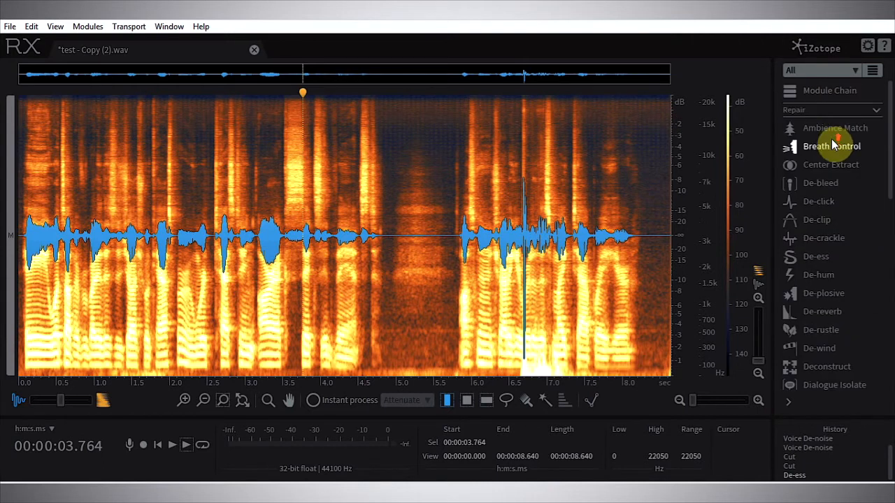
# In Breath Control, load the Large Breath preset and preview it.
pyautogui.click(831, 146)
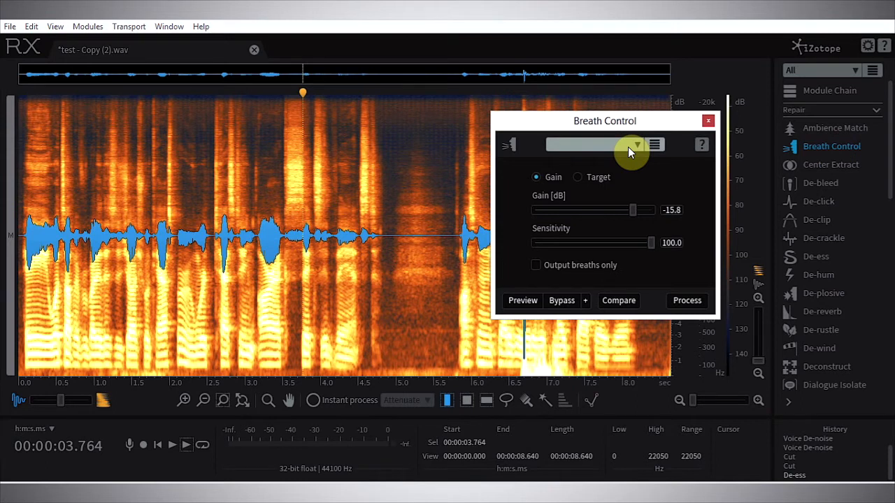
pyautogui.click(636, 144)
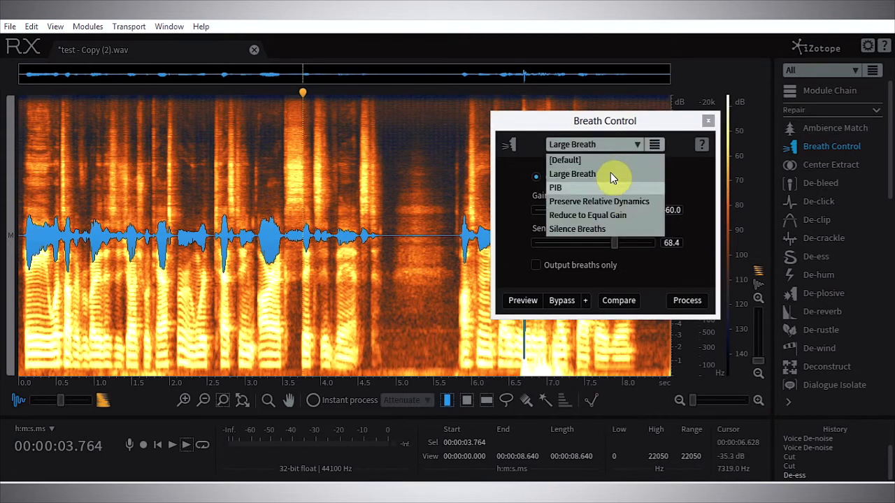
pyautogui.click(571, 173)
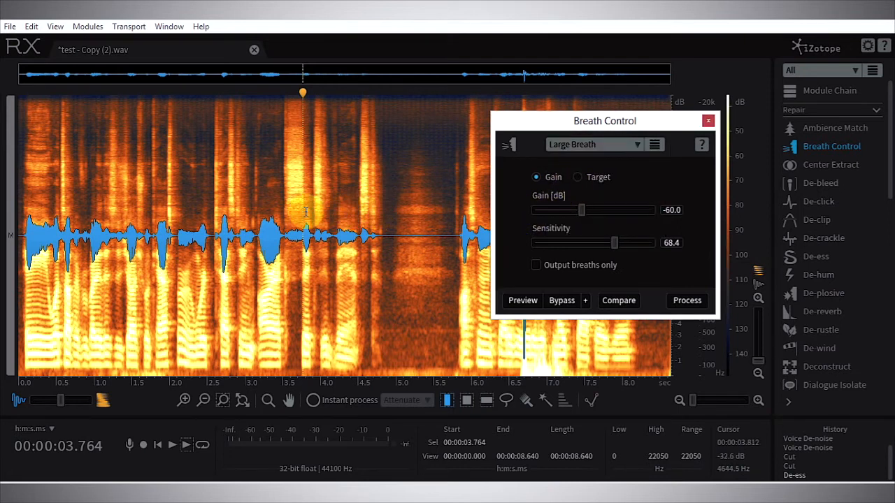
pyautogui.click(523, 300)
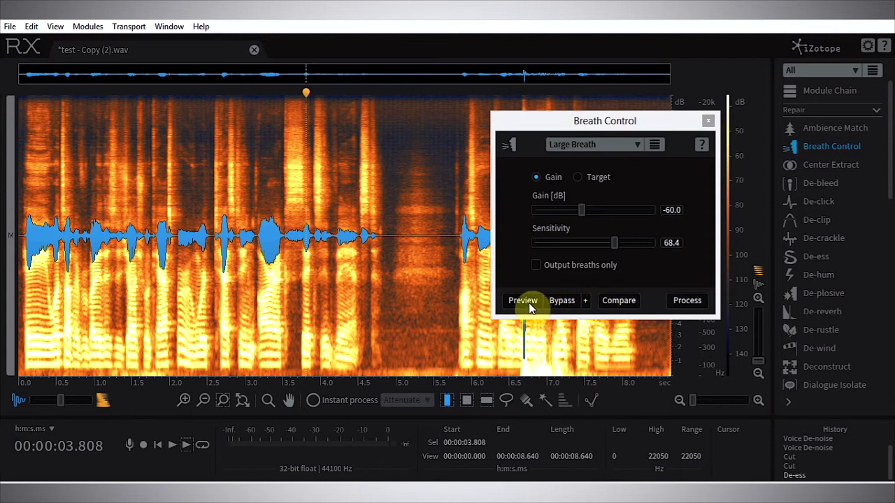
pyautogui.click(523, 301)
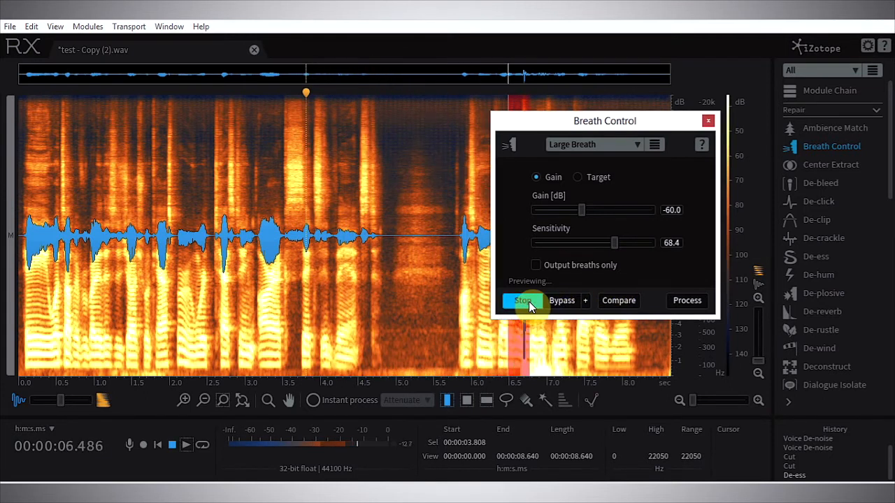
pyautogui.click(523, 301)
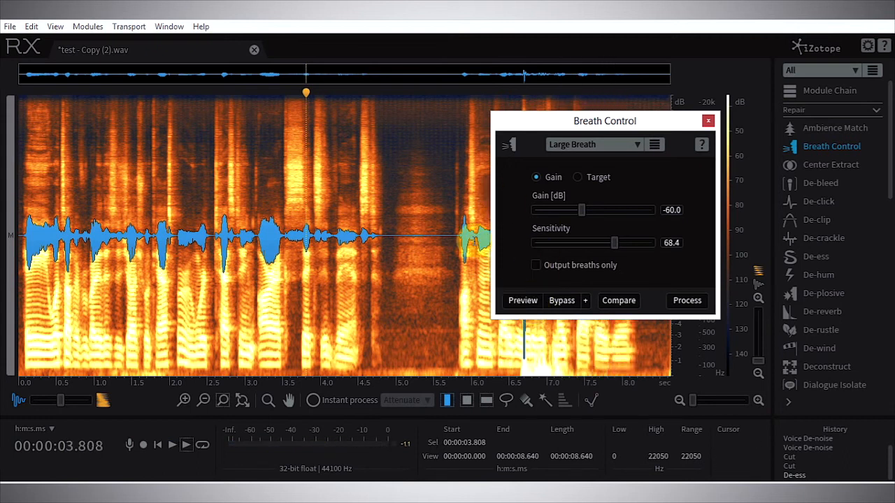
# Switch to the PIB preset and preview its breath reduction.
pyautogui.click(593, 144)
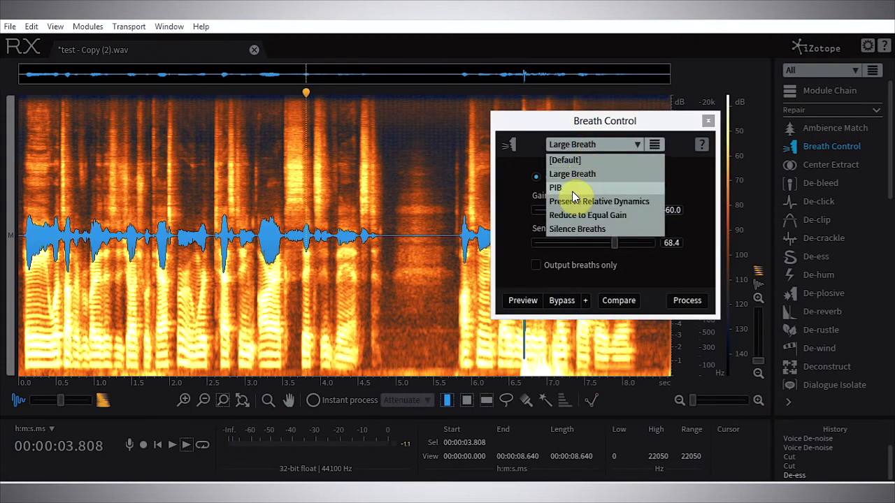
pyautogui.click(555, 187)
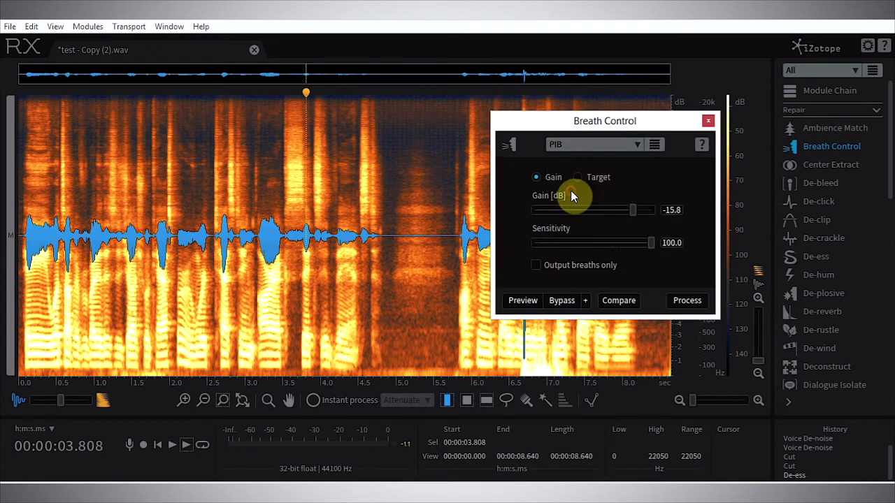
pyautogui.click(523, 299)
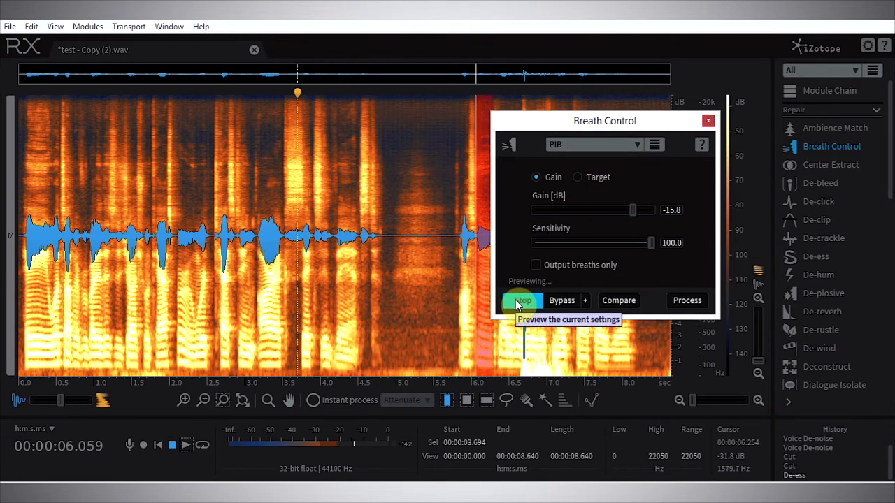
pyautogui.click(522, 300)
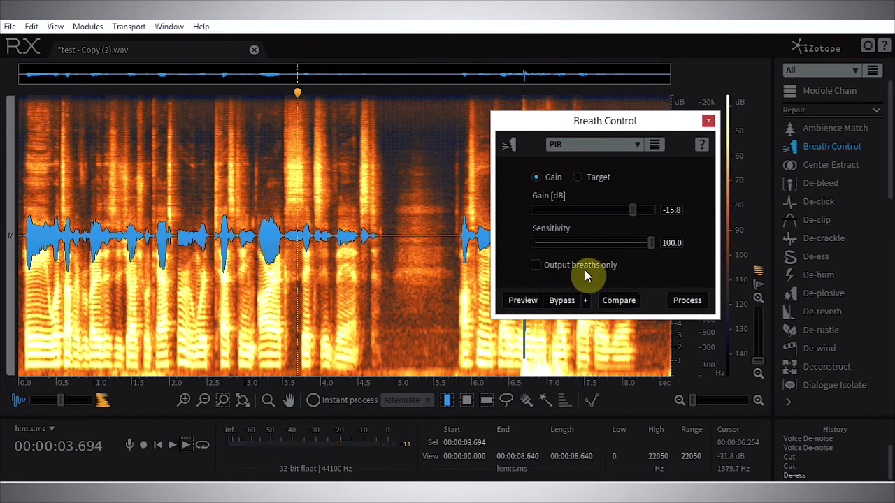
pyautogui.moveTo(587, 271)
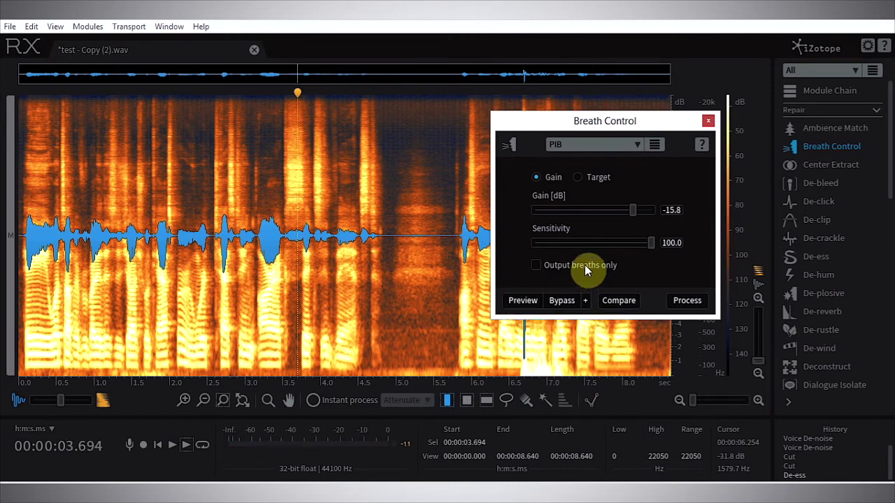
pyautogui.moveTo(586, 269)
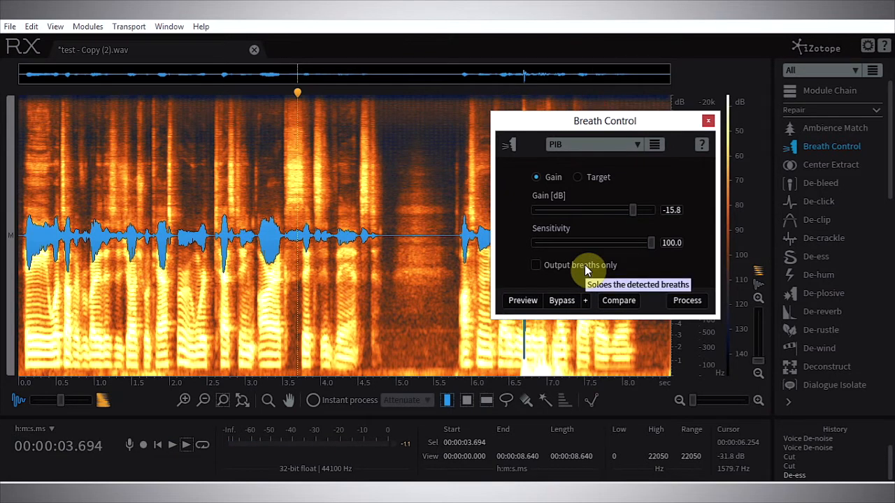
# Apply Breath Control to the breath between phrases around 4.8–5.8 s and close the module.
pyautogui.click(384, 254)
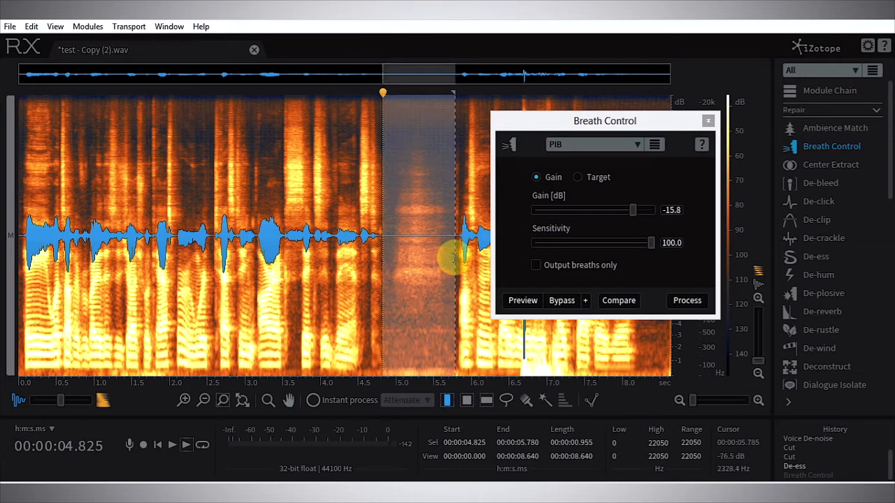
pyautogui.click(687, 299)
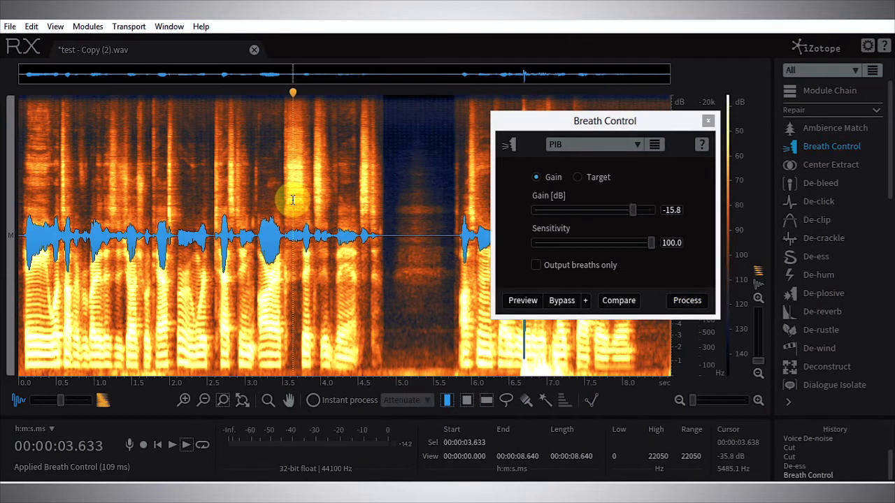
pyautogui.click(170, 445)
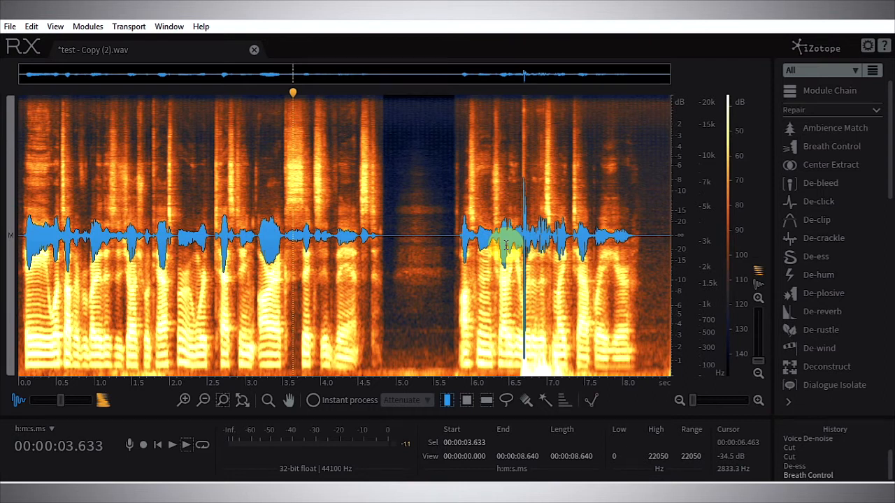
# Look at the De-rustle module and close it without processing.
pyautogui.click(819, 330)
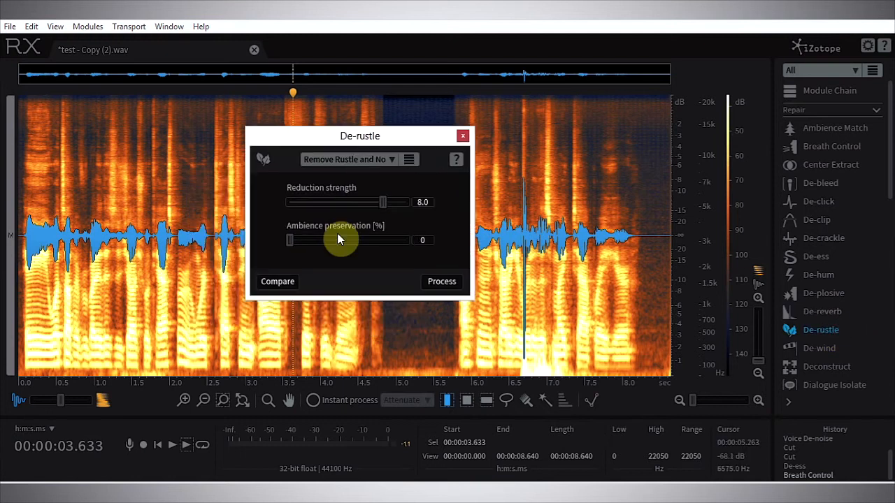
pyautogui.moveTo(343, 235)
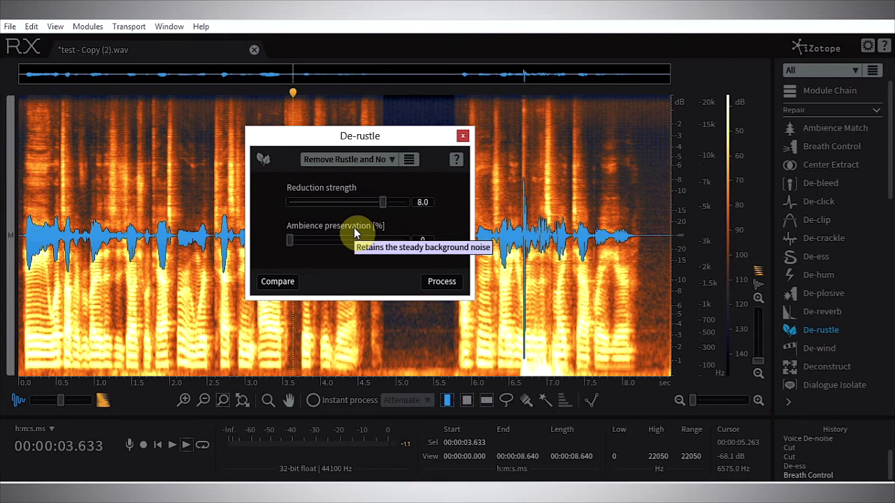
pyautogui.click(442, 281)
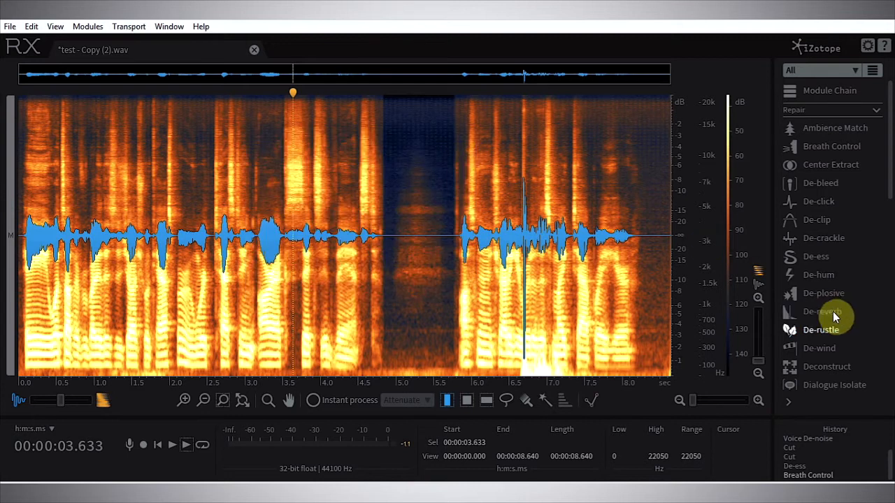
# Apply Dialogue Isolate with noise gain -inf and separation strength 7.0.
pyautogui.click(833, 385)
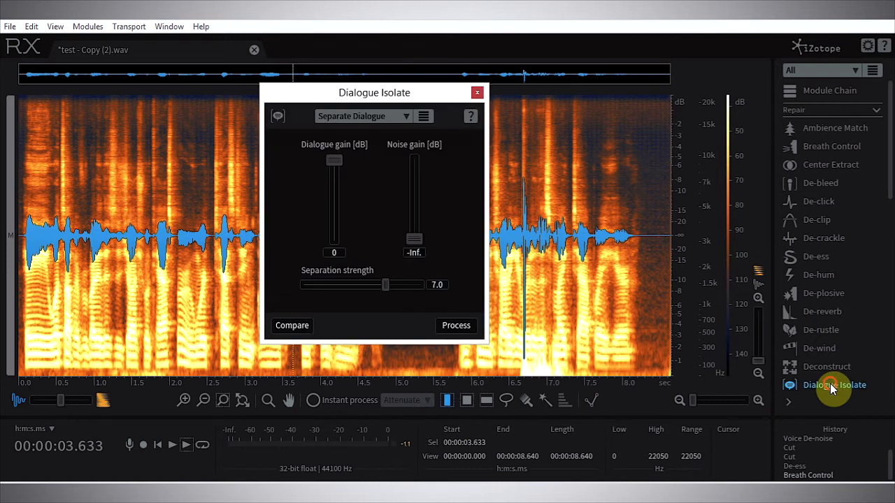
pyautogui.moveTo(420, 208)
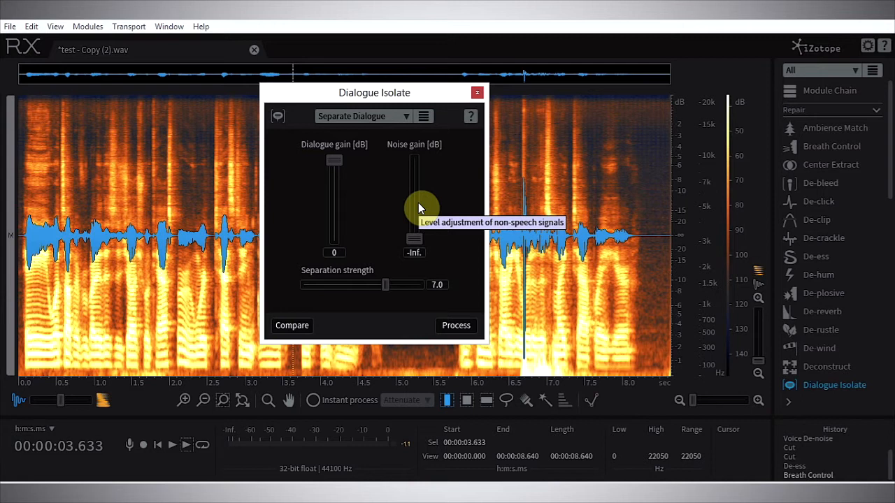
pyautogui.moveTo(383, 117)
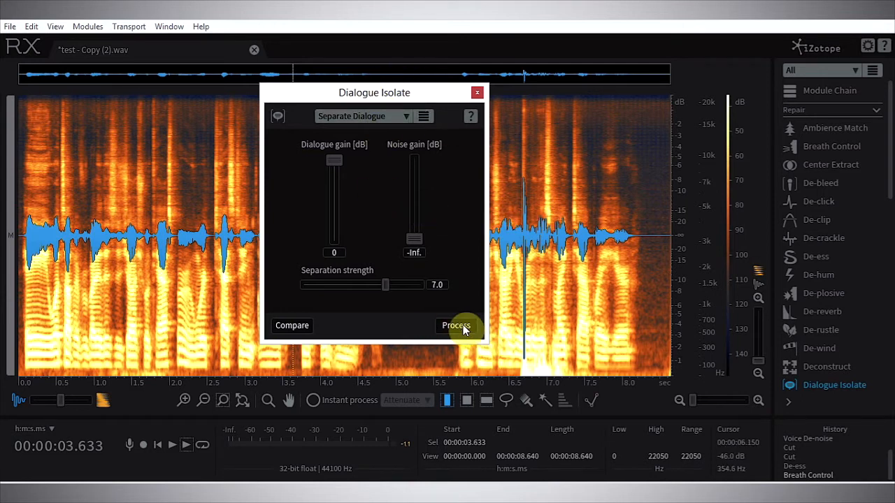
pyautogui.click(456, 325)
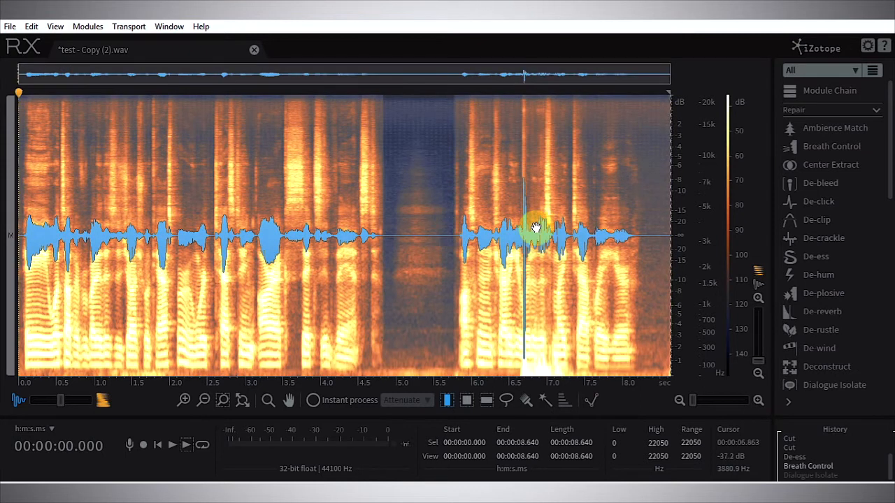
# Apply De-rustle at reduction strength 8.0 to the end region from about 6.5 s onward.
pyautogui.moveTo(509, 238); pyautogui.dragTo(545, 237)
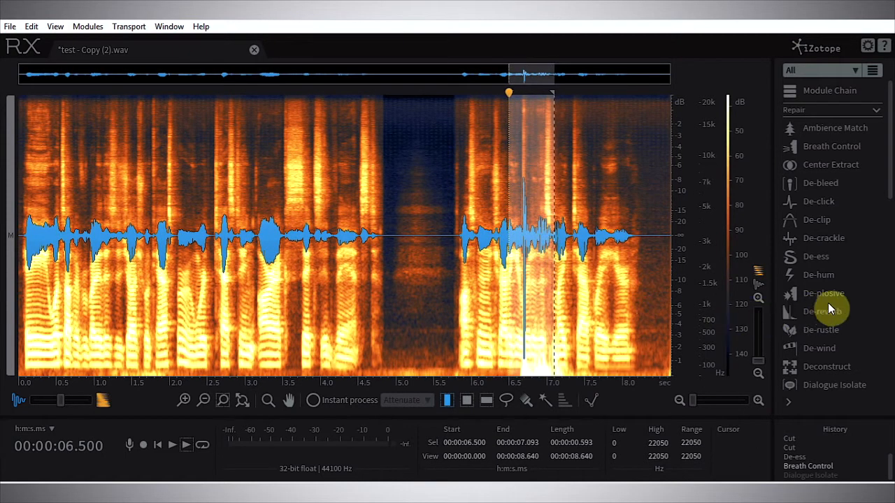
pyautogui.click(820, 330)
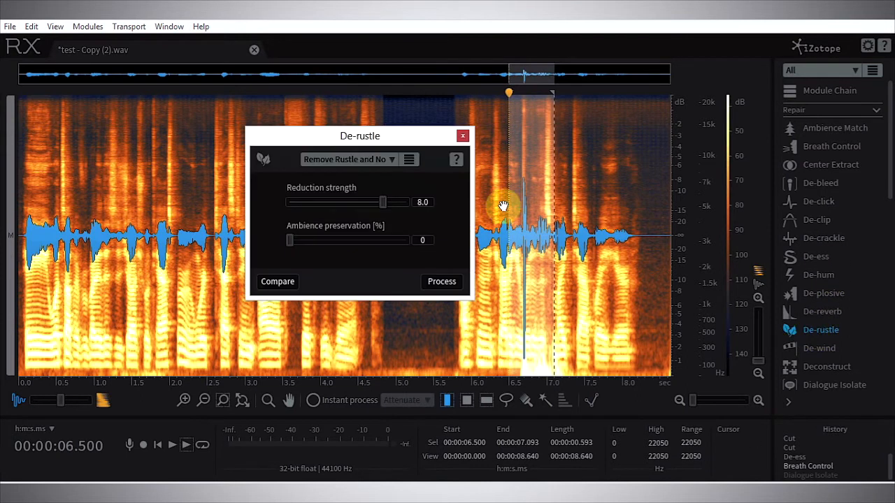
pyautogui.click(348, 160)
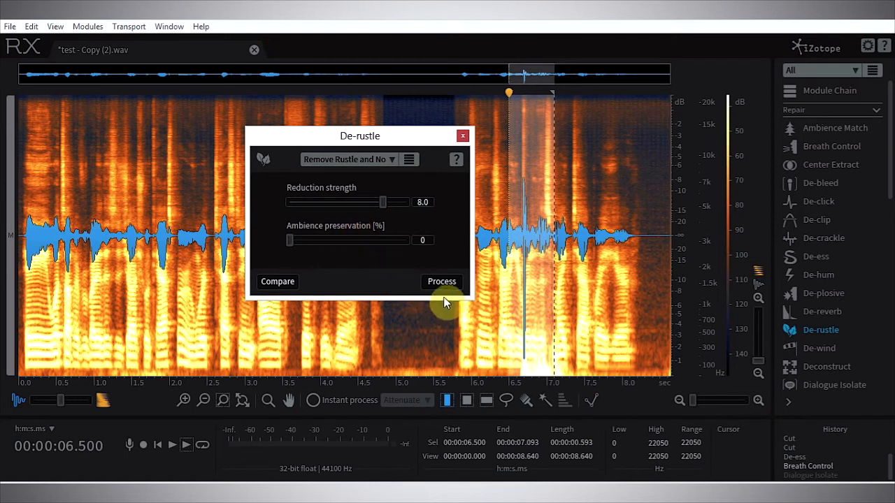
pyautogui.click(442, 281)
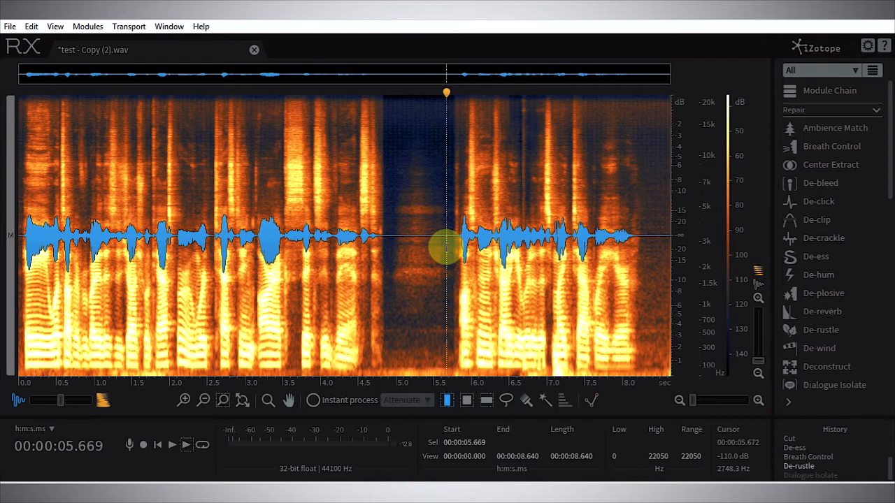
# Run Dialogue Isolate across nearly the whole take, then move on to EQ.
pyautogui.moveTo(455, 240); pyautogui.dragTo(587, 240)
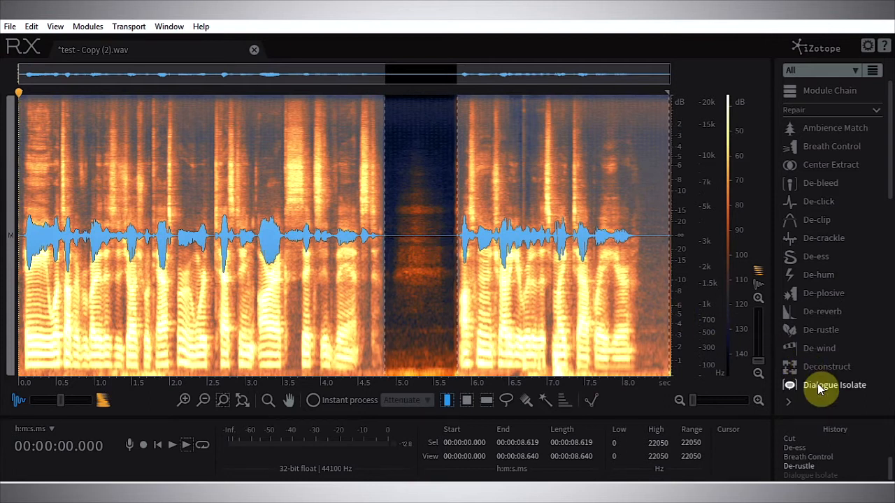
pyautogui.click(833, 384)
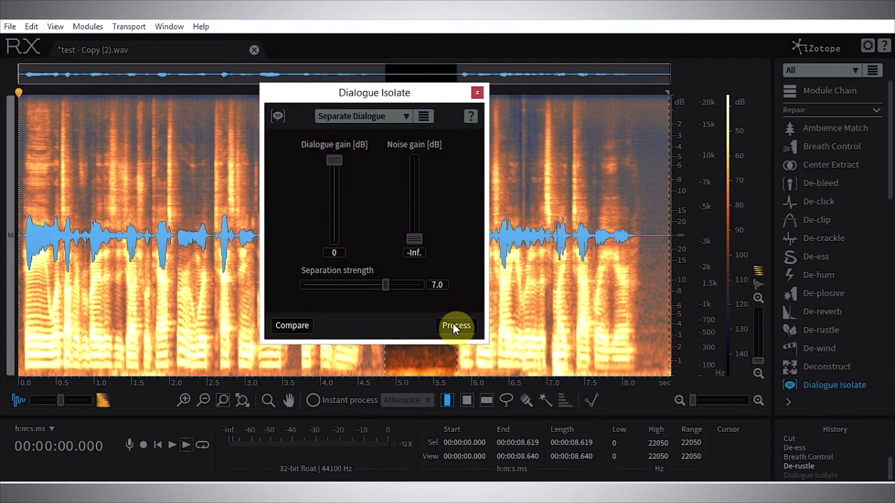
pyautogui.click(456, 324)
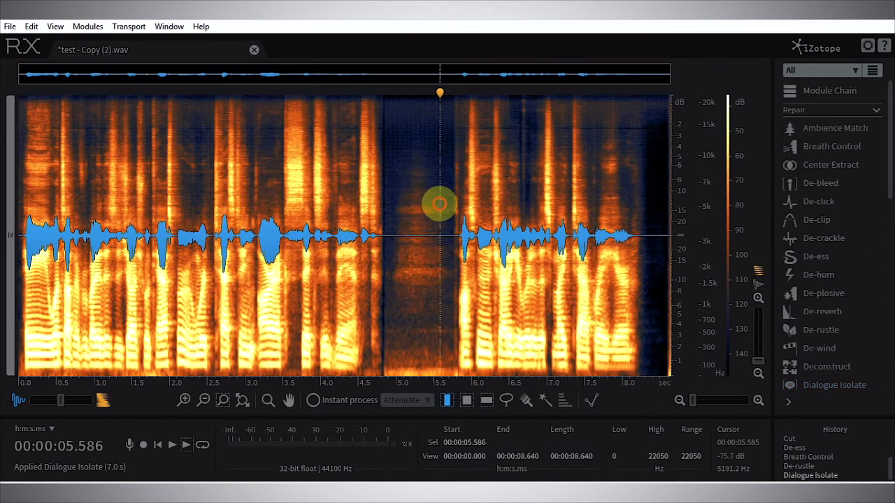
pyautogui.click(171, 444)
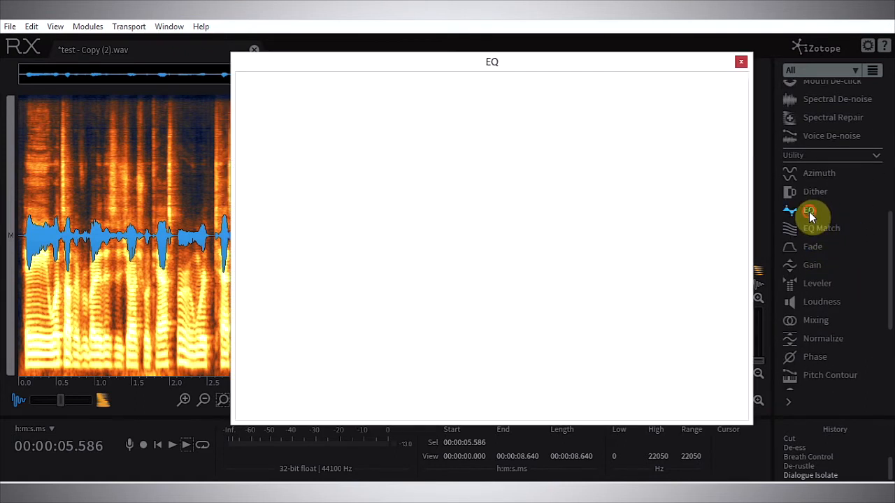
# Apply a 70 Hz, 24 dB/oct high-pass EQ band to the whole take and close EQ.
pyautogui.click(808, 210)
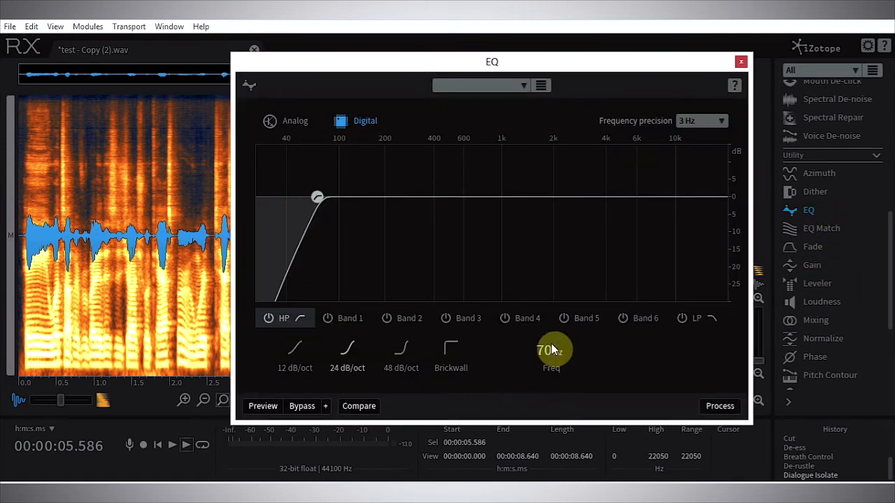
pyautogui.click(740, 61)
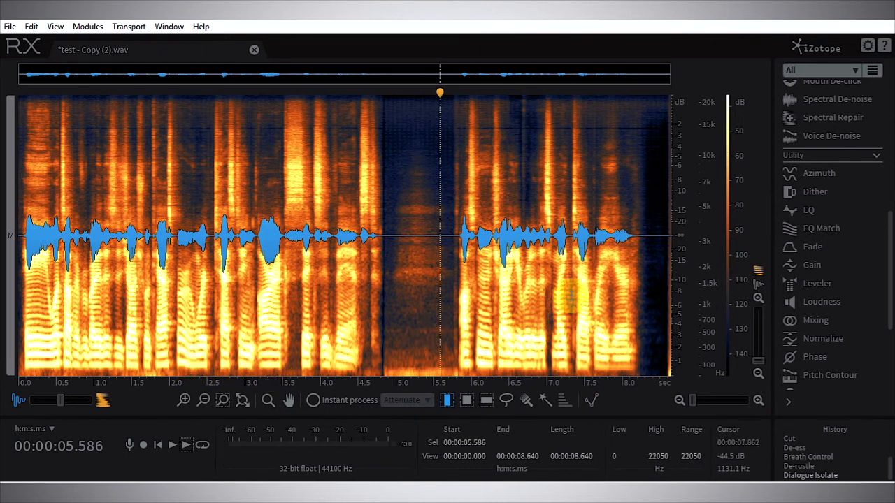
pyautogui.click(808, 210)
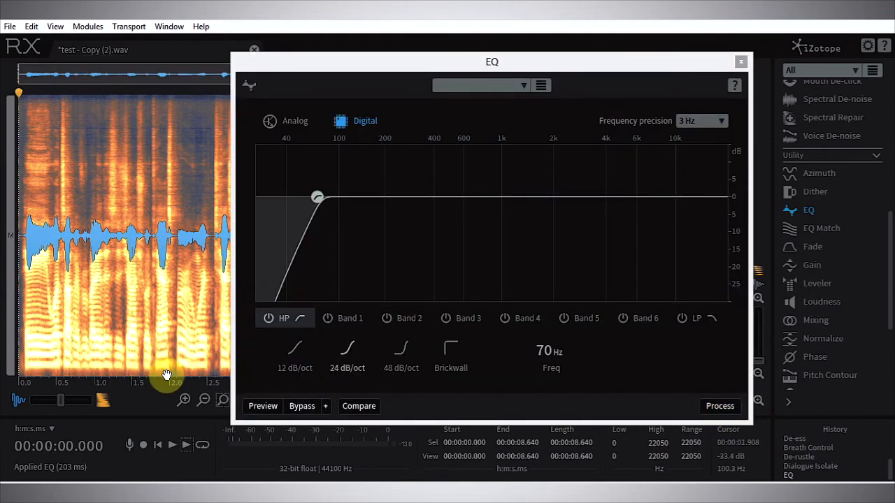
pyautogui.click(741, 61)
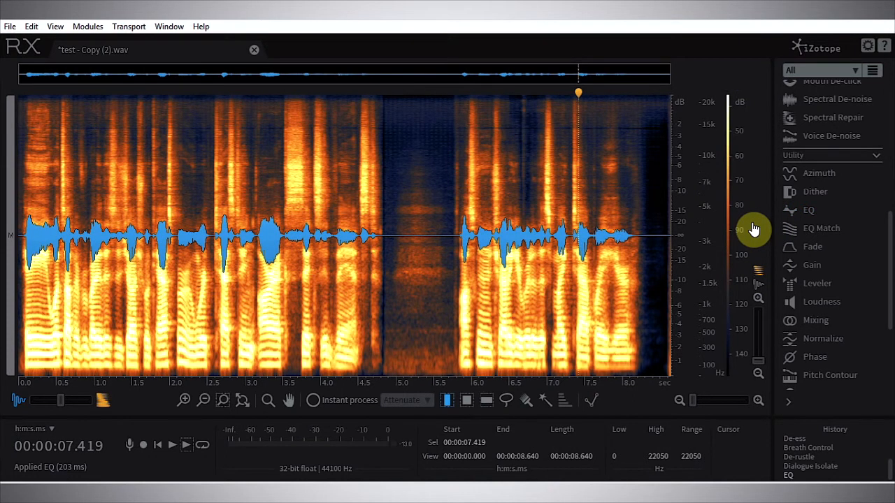
pyautogui.moveTo(821, 302)
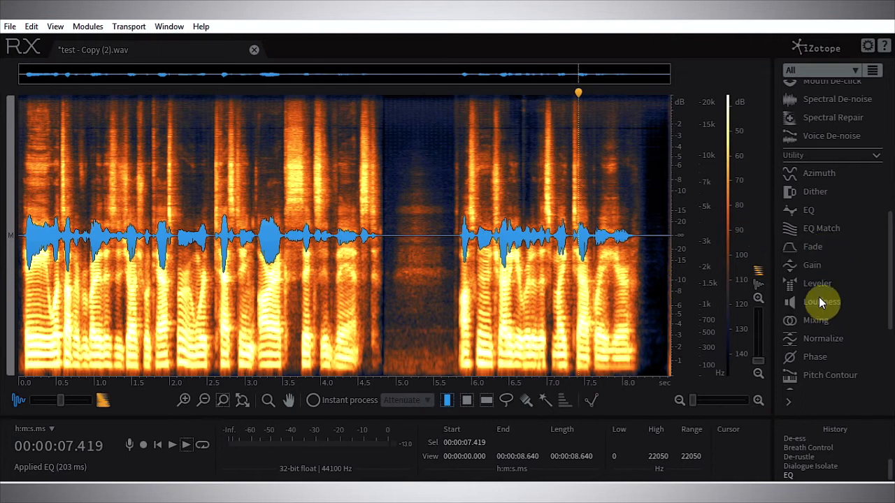
# Level the take in Leveler with the Consistent Voiceover preset, applied as clip gain.
pyautogui.click(817, 282)
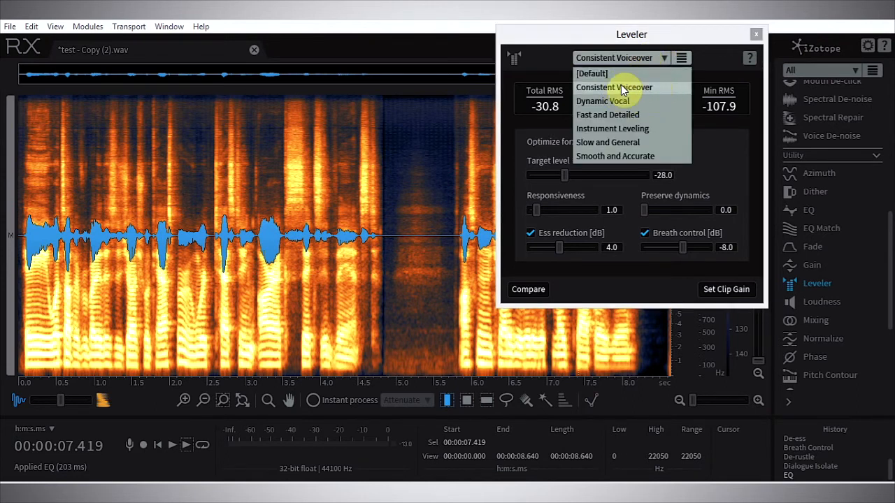
pyautogui.click(612, 86)
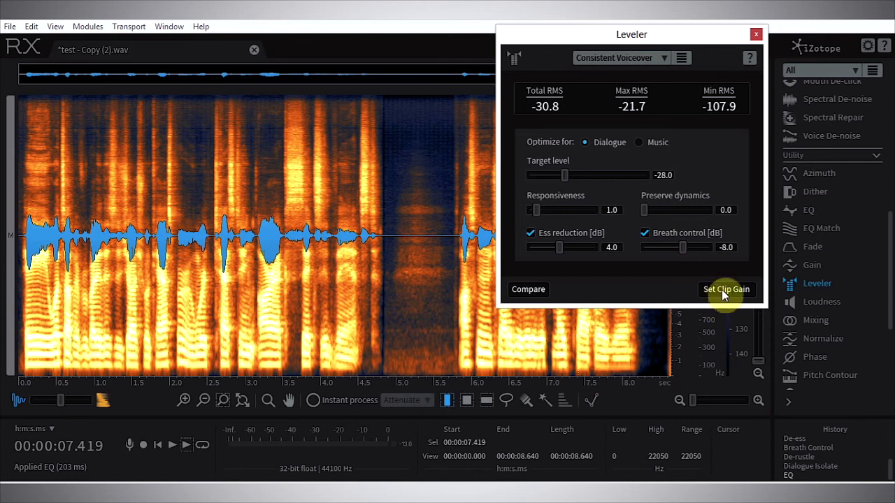
pyautogui.click(725, 289)
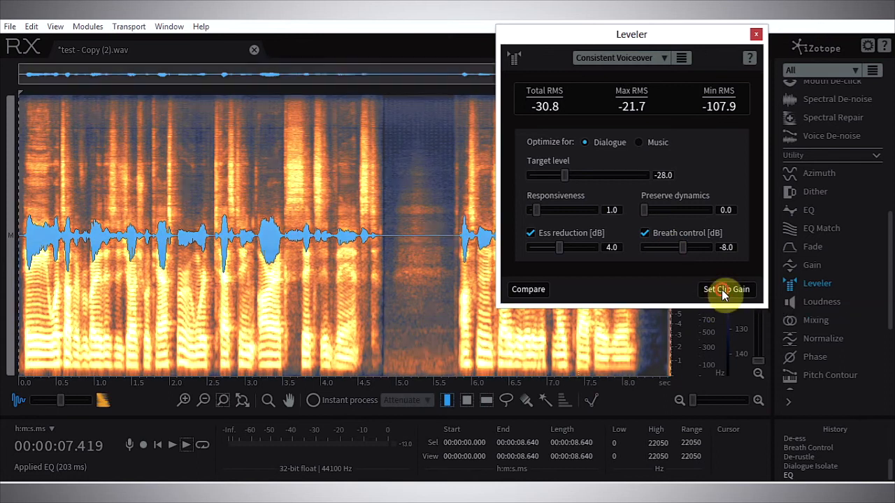
pyautogui.click(726, 288)
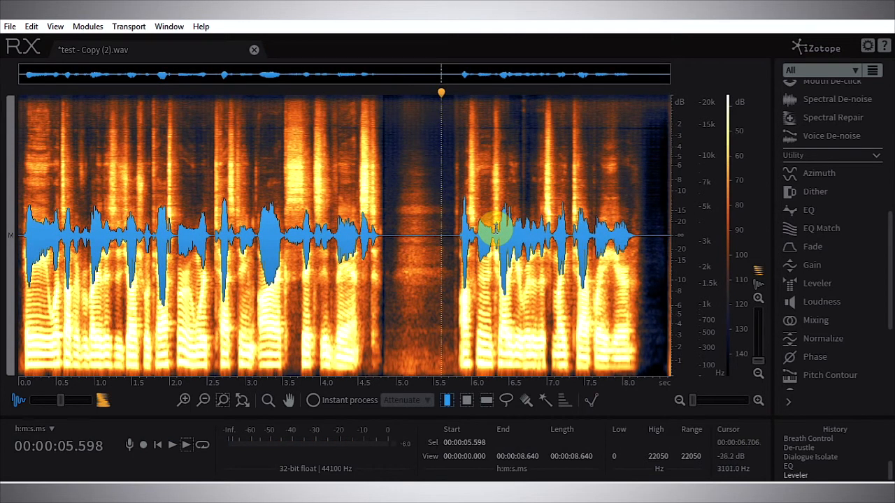
# Normalize the take to a -3.00 dBFS target peak and close Normalize.
pyautogui.click(822, 338)
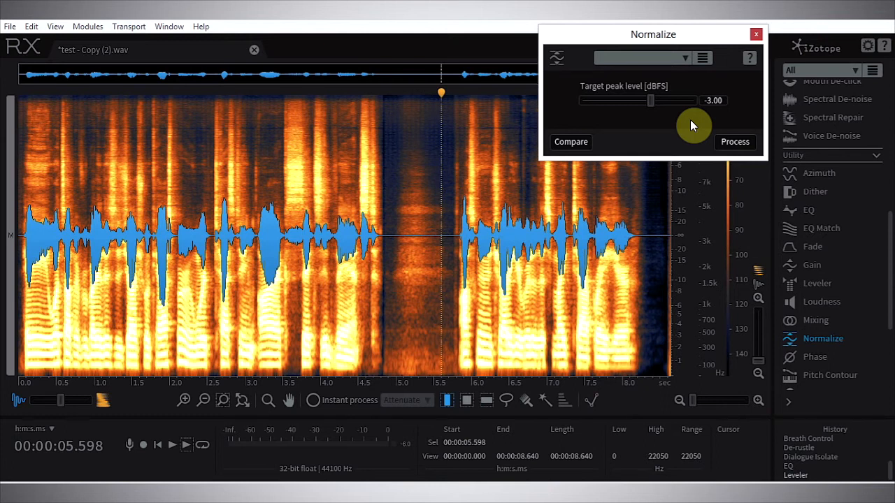
pyautogui.click(736, 142)
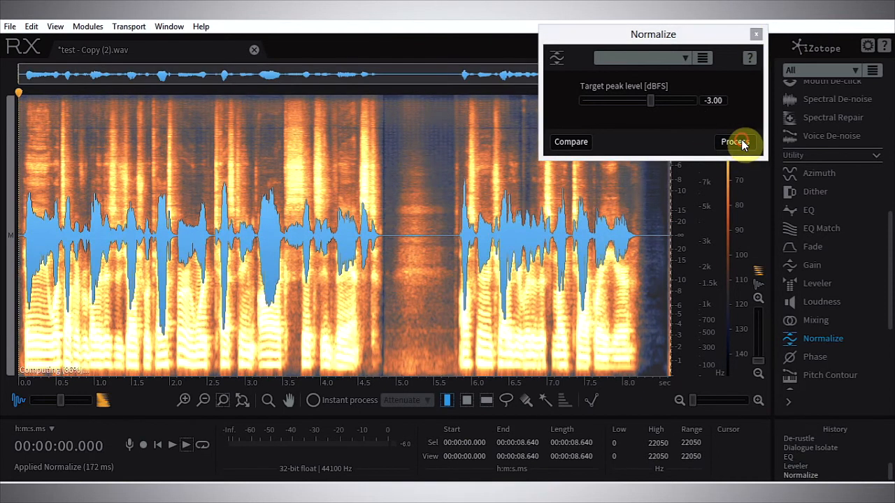
pyautogui.click(735, 143)
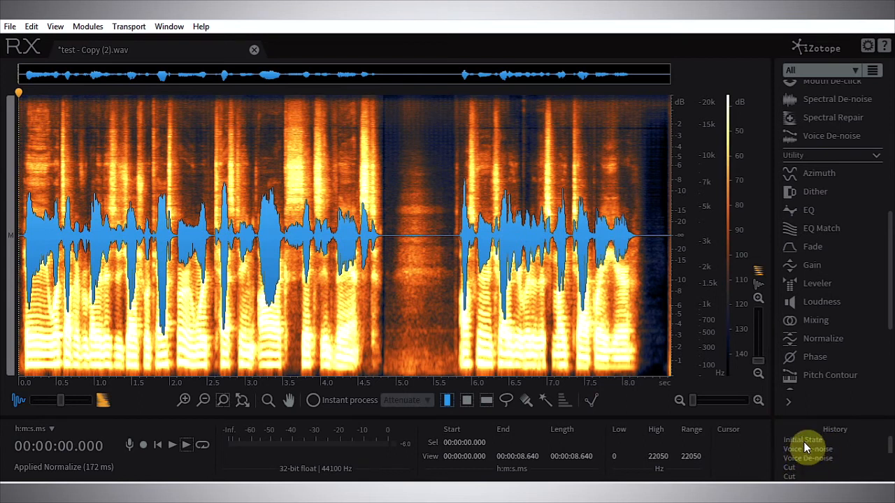
# Compare against the Initial State, return to the processed take and cut the last 0.13 s tail.
pyautogui.click(804, 439)
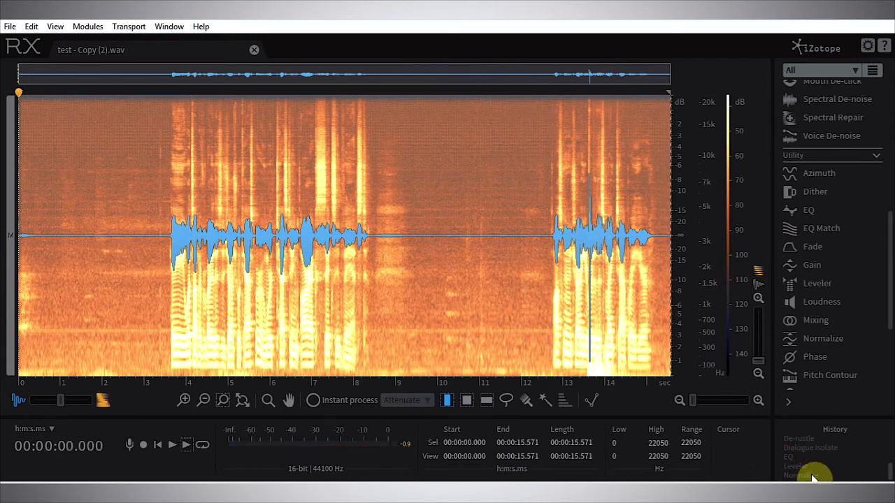
pyautogui.click(822, 338)
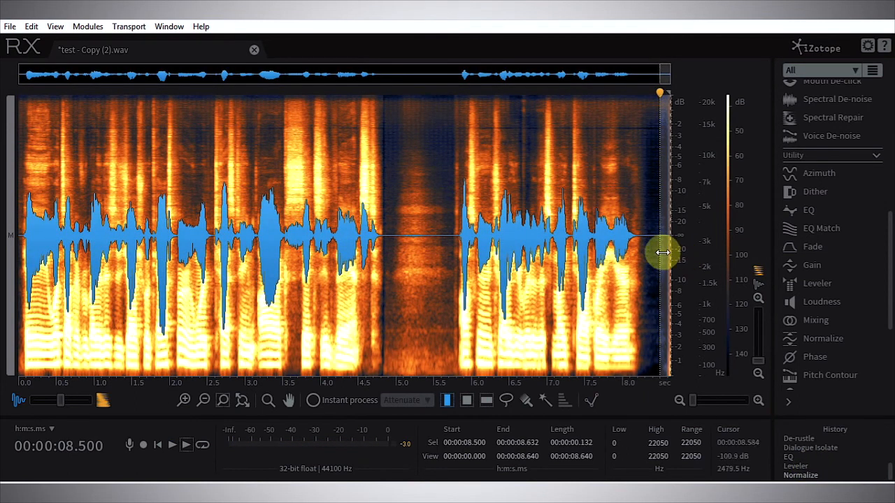
pyautogui.rightClick(660, 251)
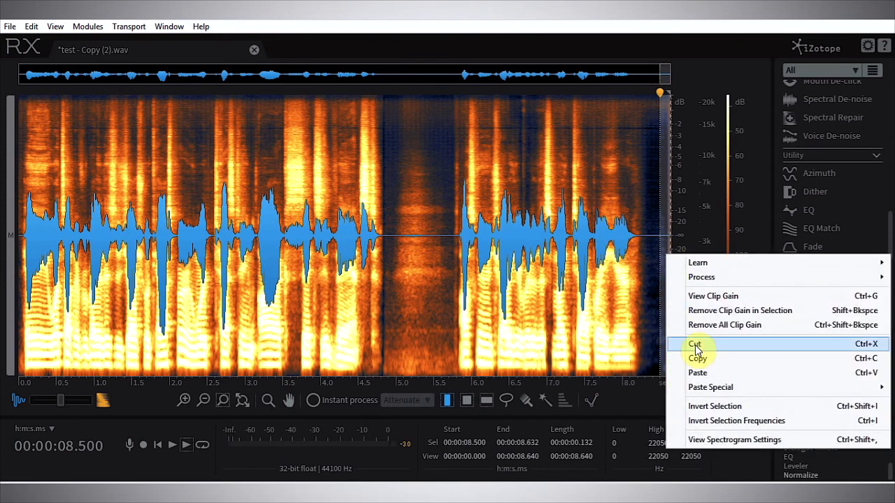
pyautogui.click(696, 358)
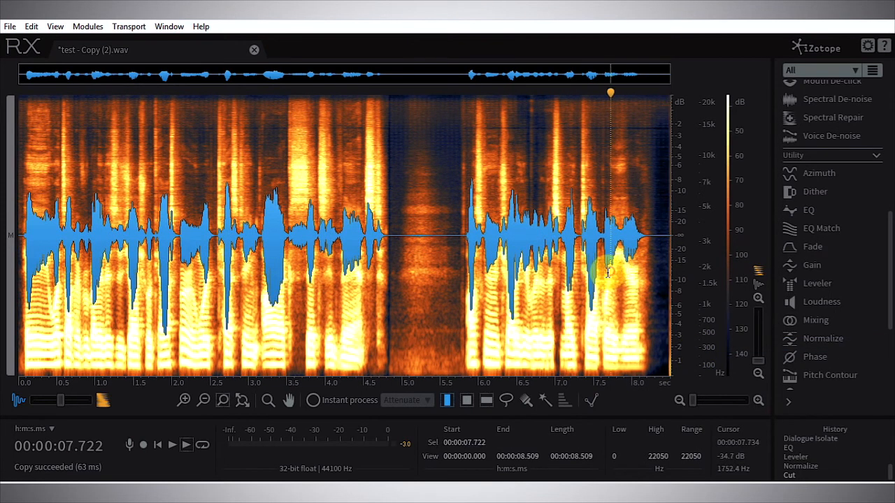